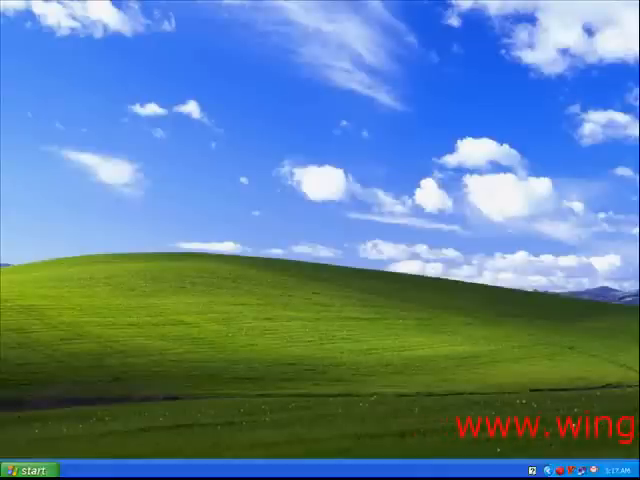
- Open Add or Remove Programs from the Start menu's Control Panel
left_click(30, 470)
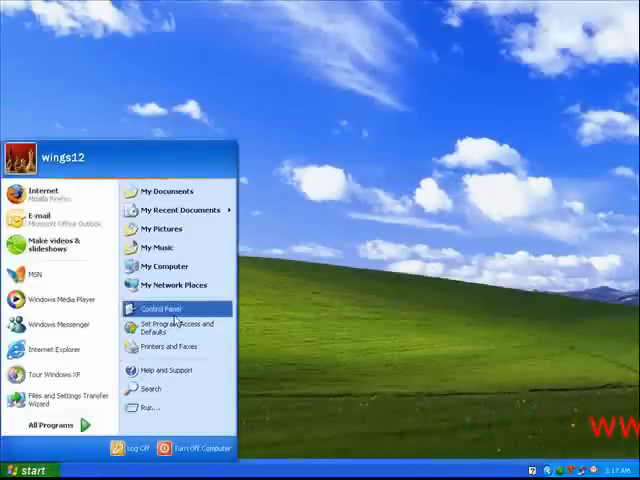
left_click(152, 308)
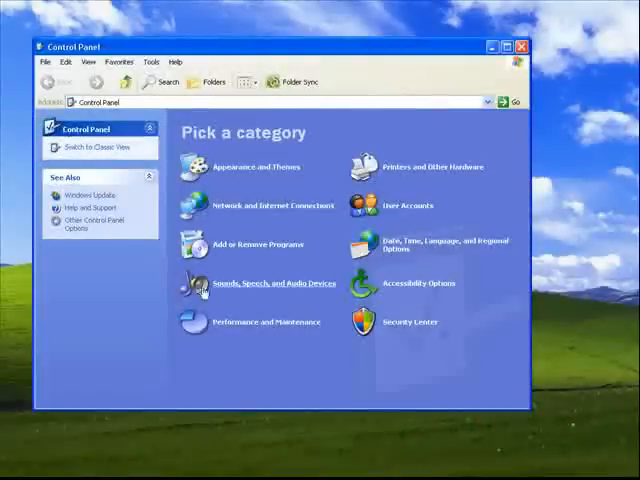
left_click(252, 244)
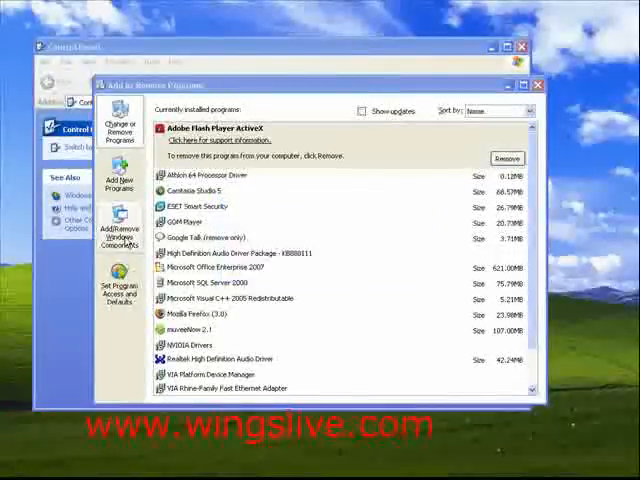
- Tick Internet Information Services (IIS) in Add/Remove Windows Components and show its Details
left_click(118, 222)
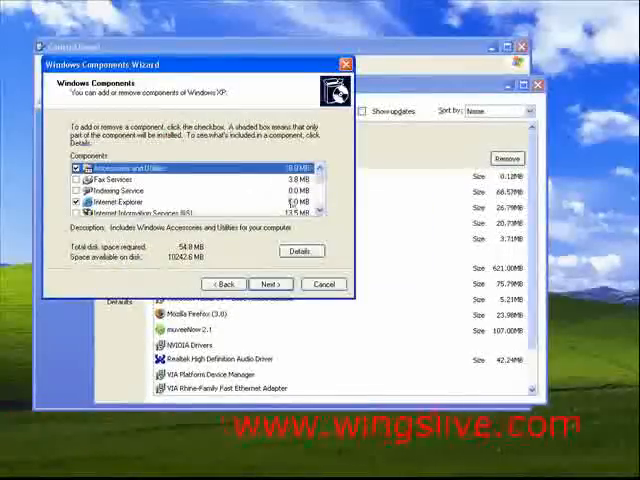
scroll("down", 3)
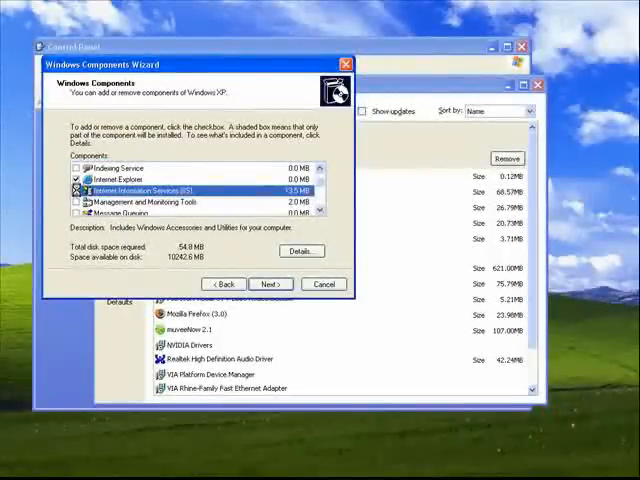
left_click(78, 188)
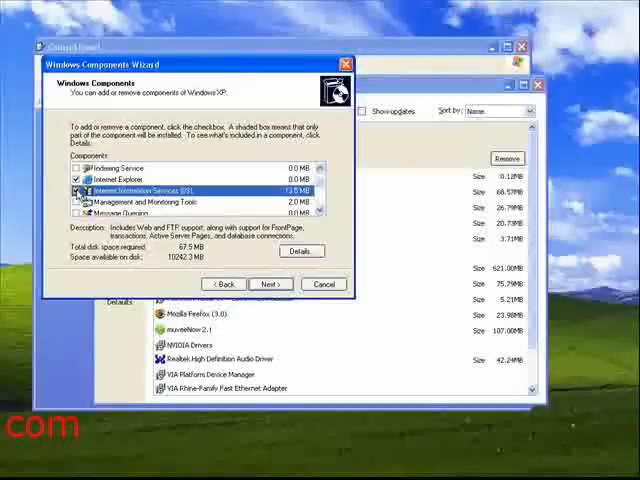
left_click(300, 252)
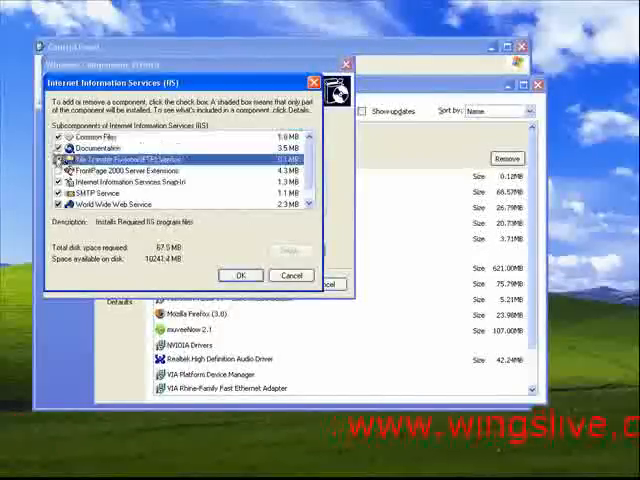
- Tick File Transfer Protocol (FTP) Service and FrontPage 2000 Server Extensions, confirming with OK
left_click(130, 160)
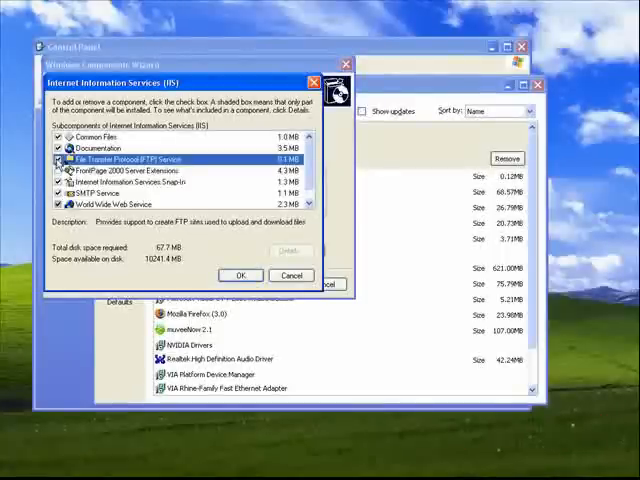
left_click(56, 160)
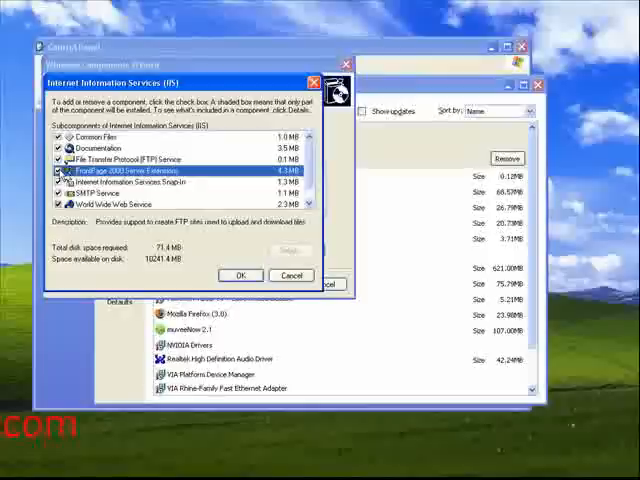
left_click(130, 172)
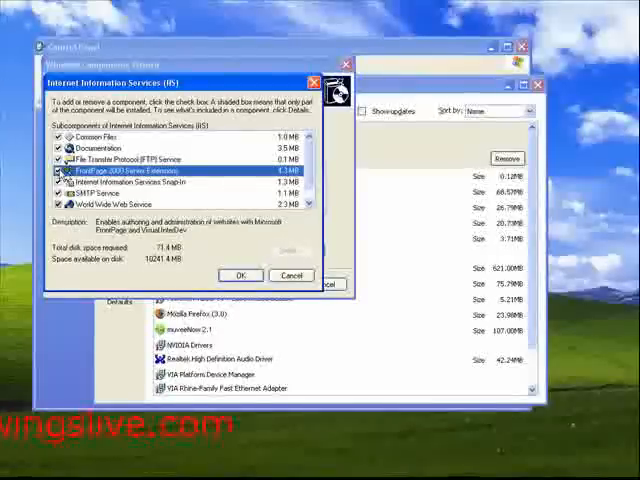
left_click(240, 276)
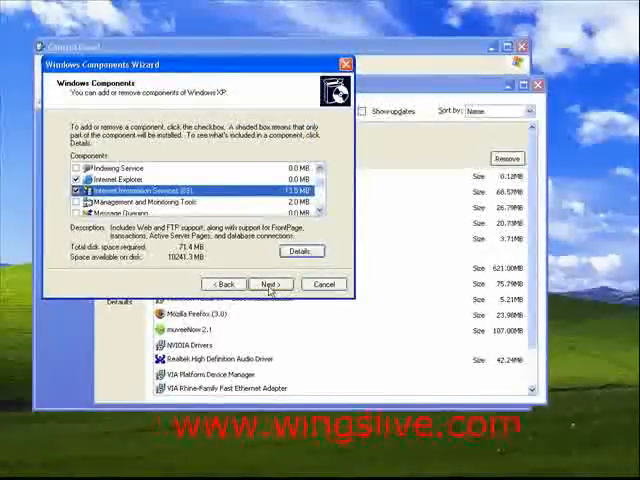
- Proceed with Next and accept the Insert Disk prompt so IIS installs to completion
left_click(268, 284)
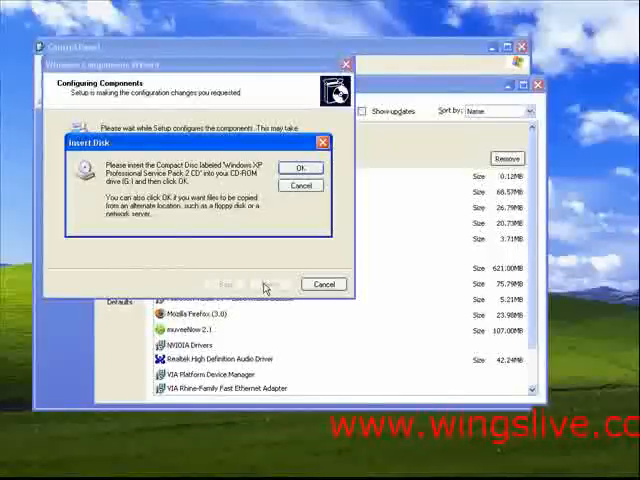
left_click(300, 166)
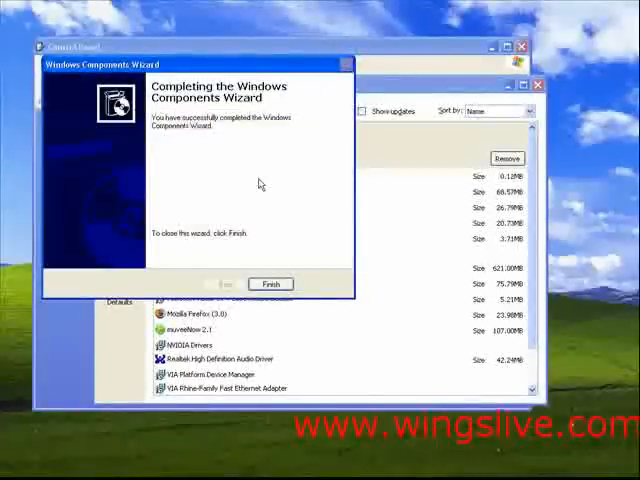
- Finish the wizard and close Add or Remove Programs, returning to the desktop
left_click(272, 284)
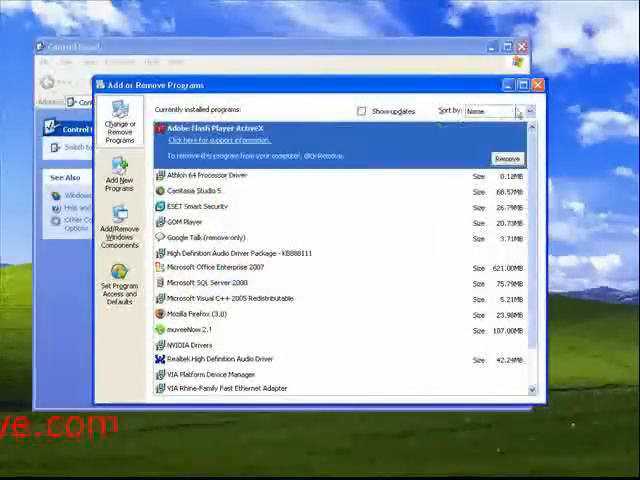
left_click(538, 84)
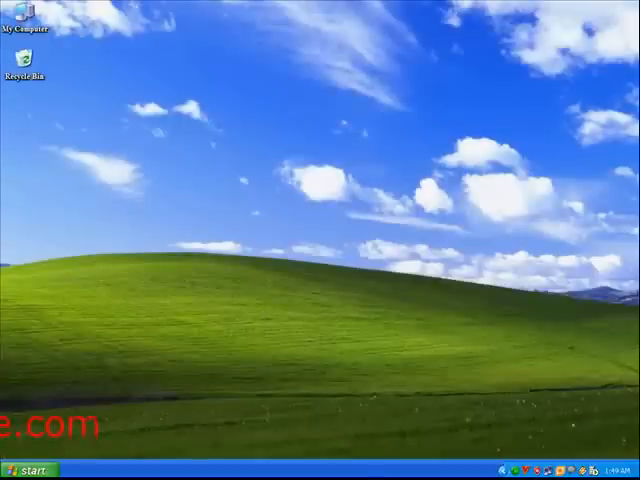
- Launch setup from the Visual Studio .NET 2003 disc via My Computer
left_click(30, 470)
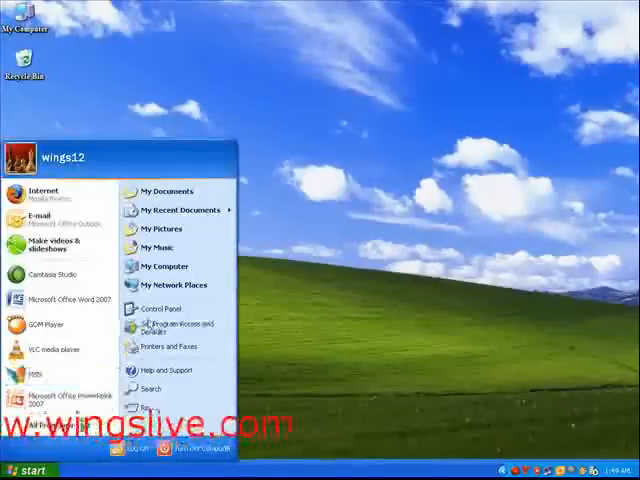
left_click(170, 266)
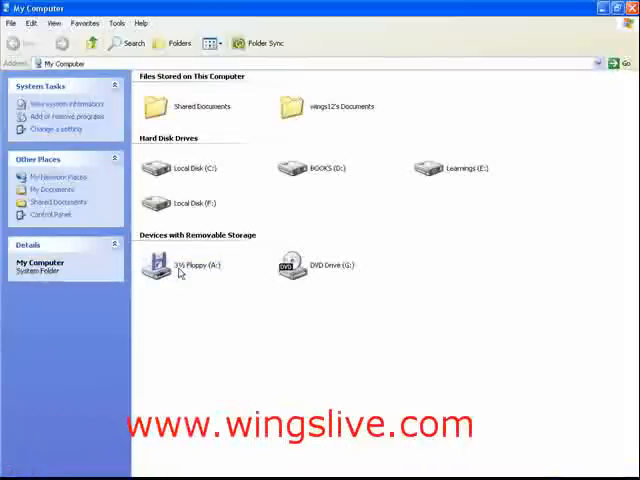
double_click(312, 168)
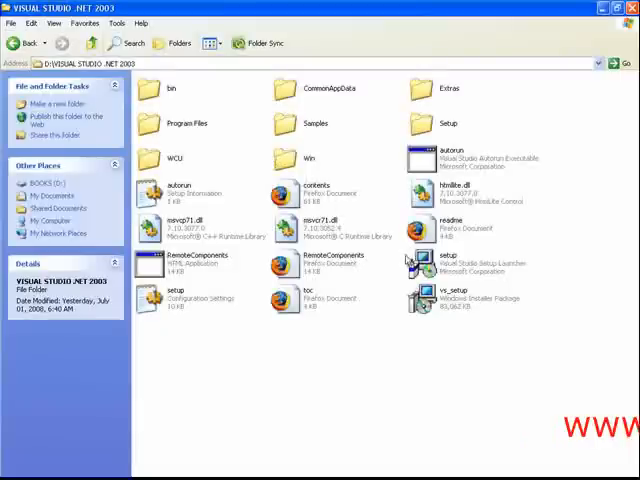
double_click(148, 296)
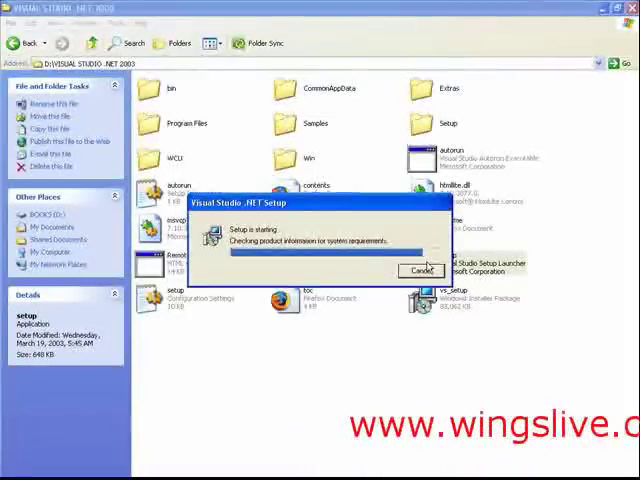
- Choose step 1, Visual Studio .NET Prerequisites, once the setup menu loads
left_click(420, 270)
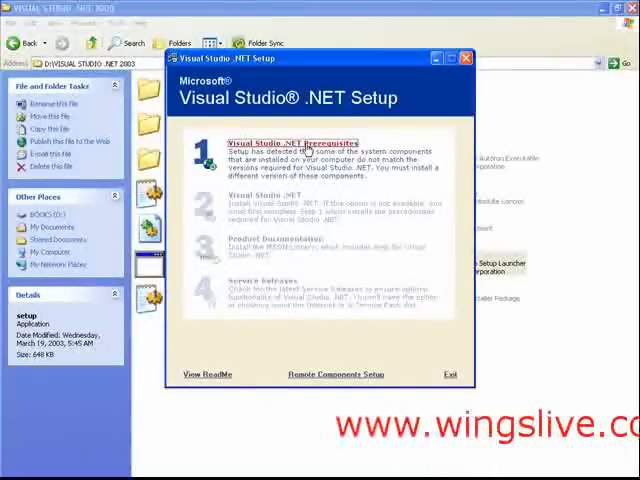
mouse_move(288, 250)
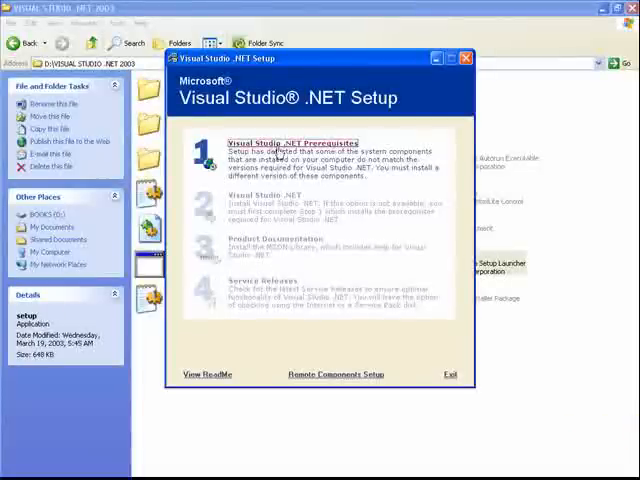
left_click(294, 142)
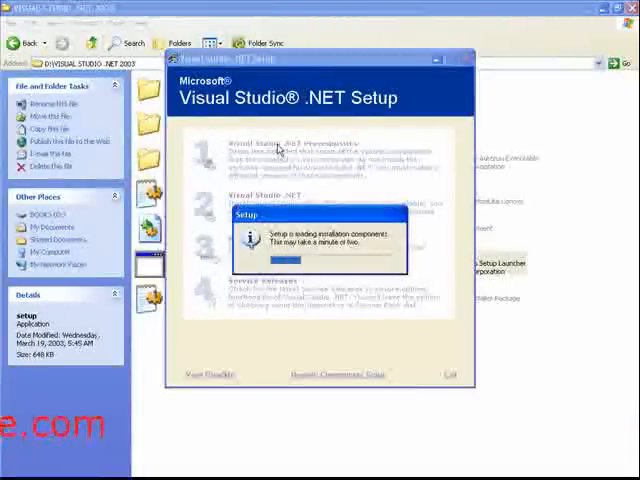